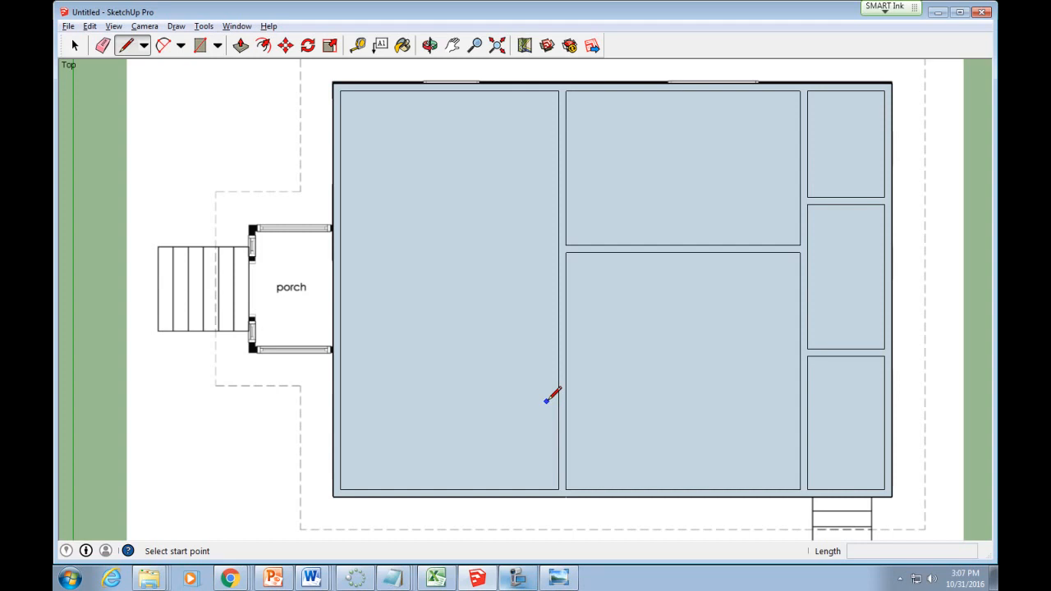
mouse_move(548, 400)
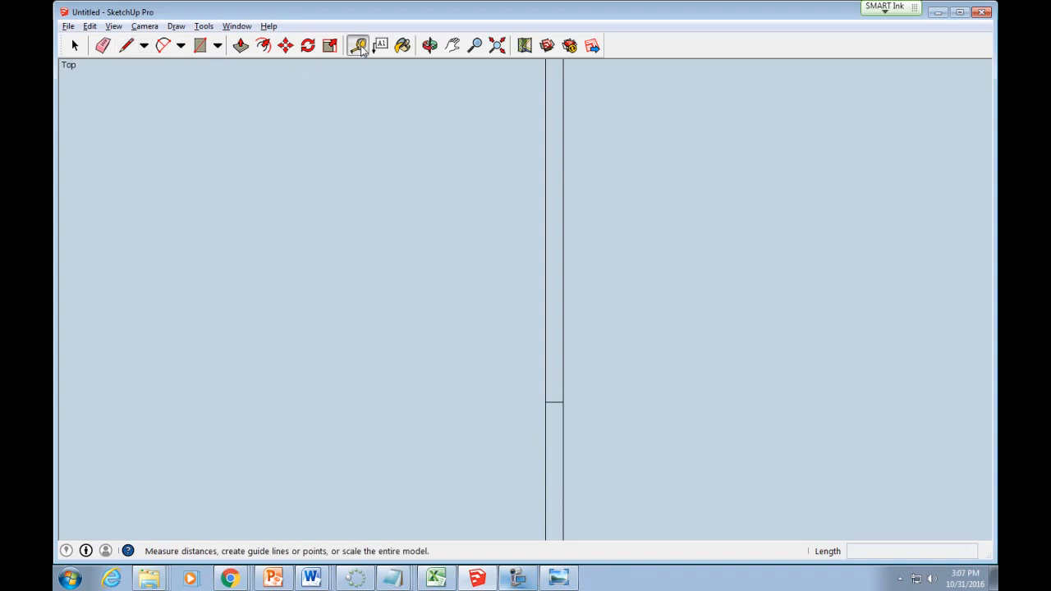
- Cut a 36-inch doorway between the left and lower middle rooms, then view from top
left_click(358, 45)
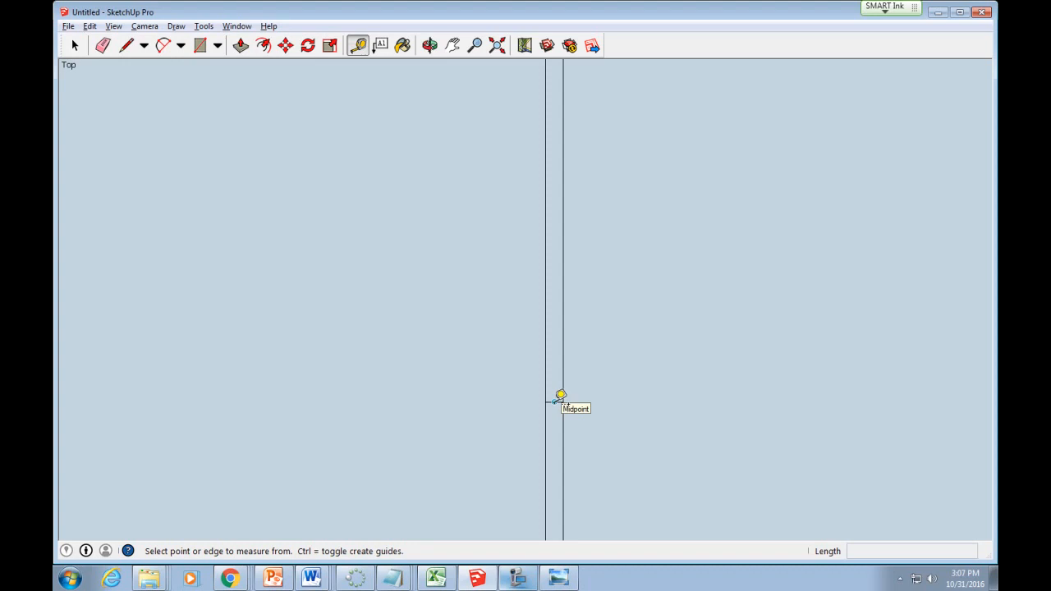
left_click(554, 402)
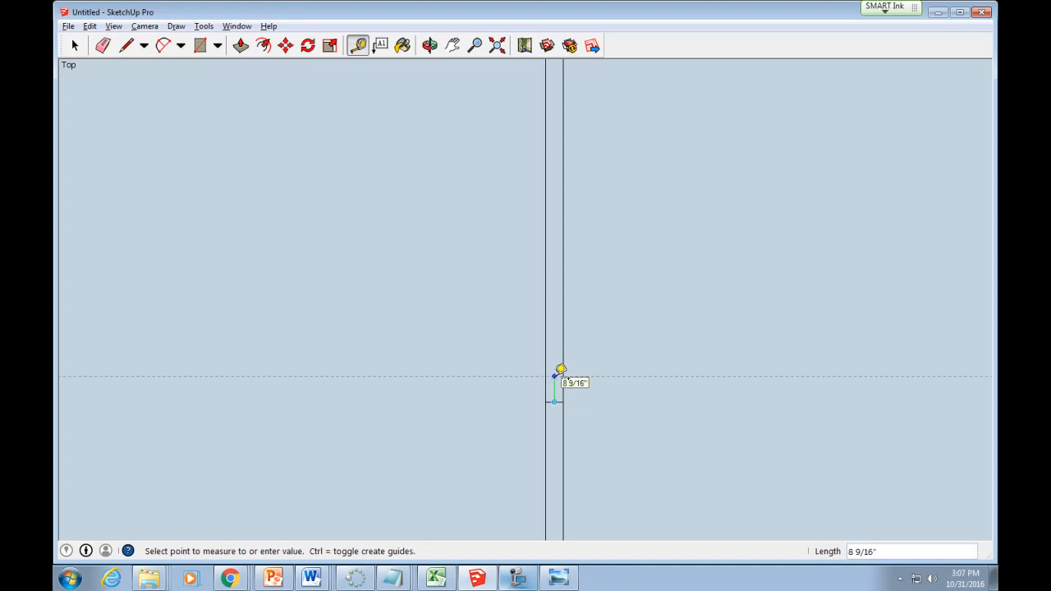
type("36\"")
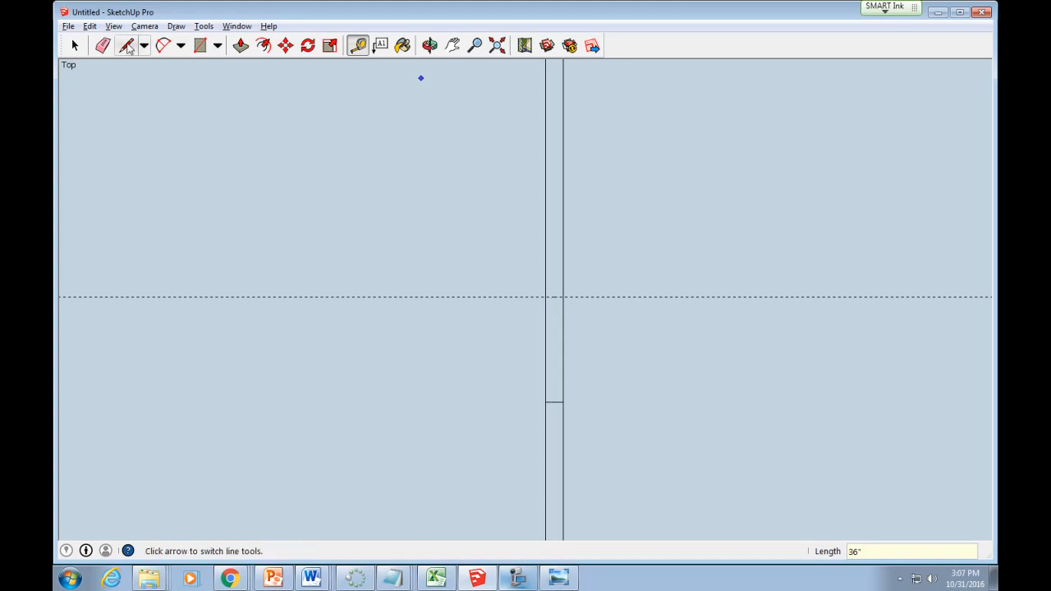
left_click(126, 45)
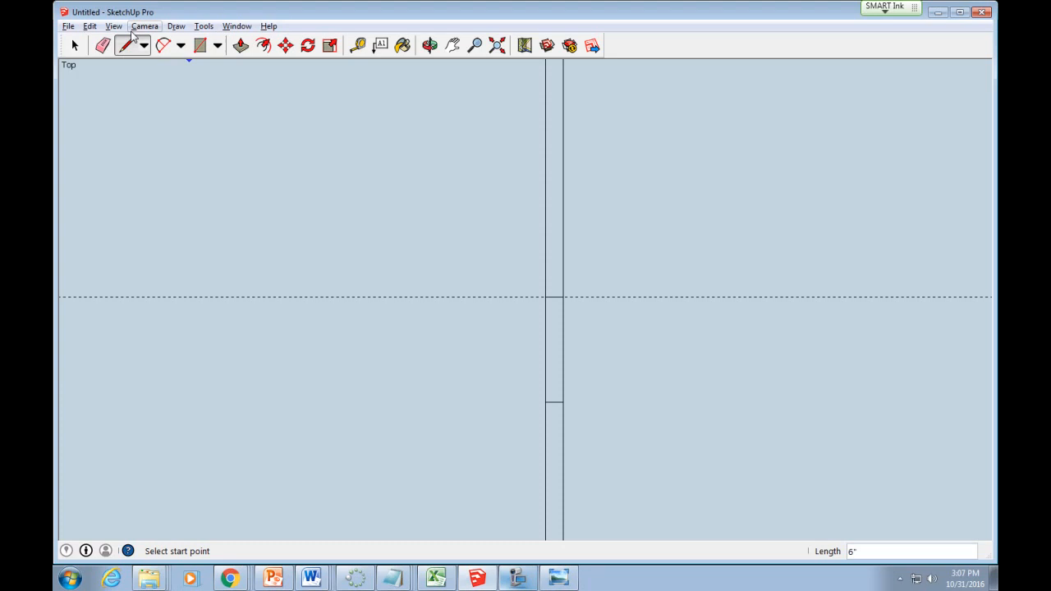
left_click(102, 45)
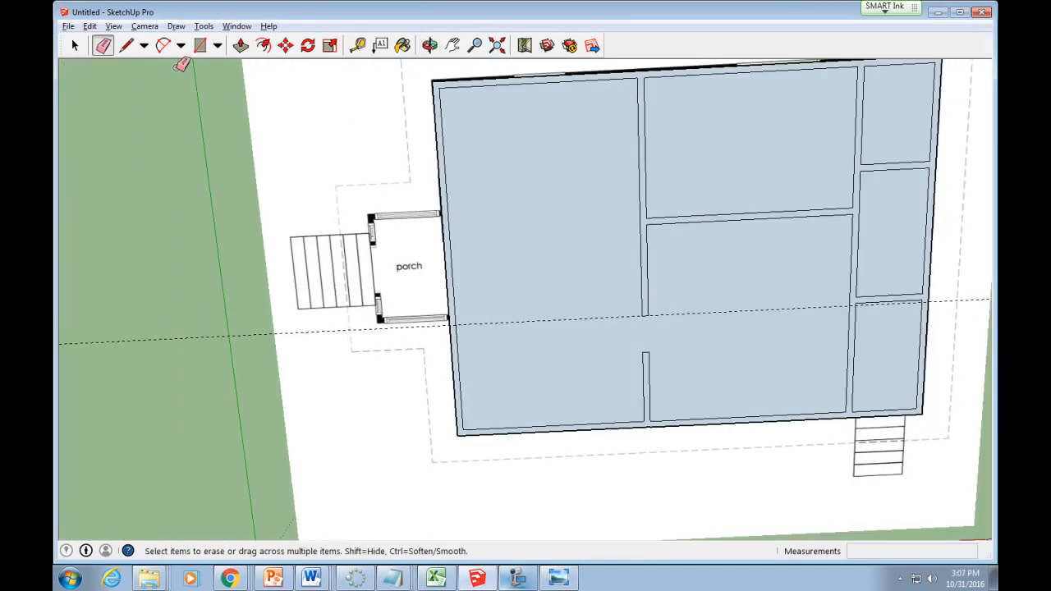
left_click(144, 26)
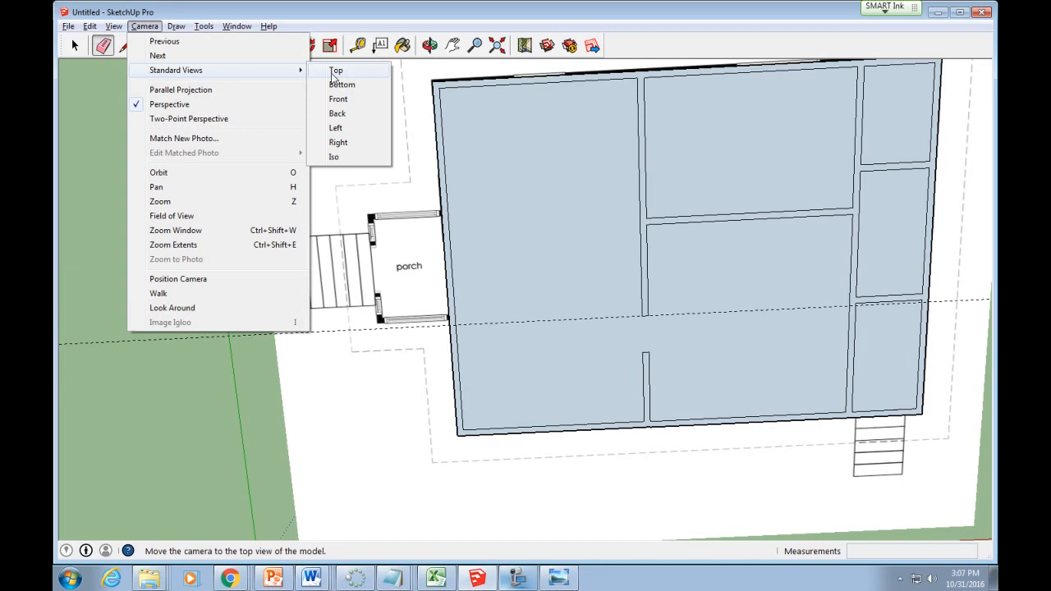
left_click(336, 70)
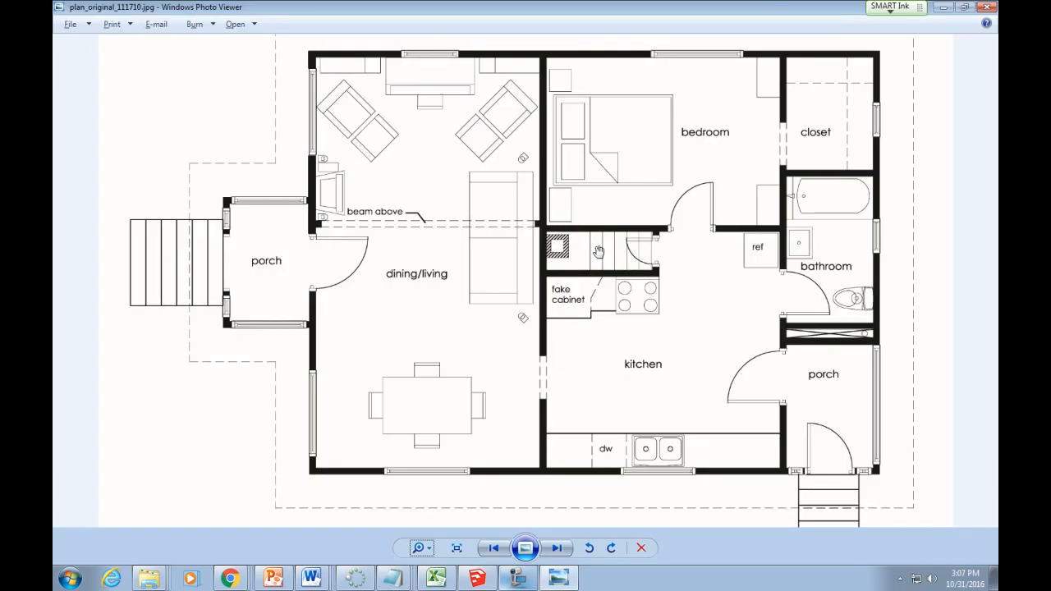
mouse_move(784, 406)
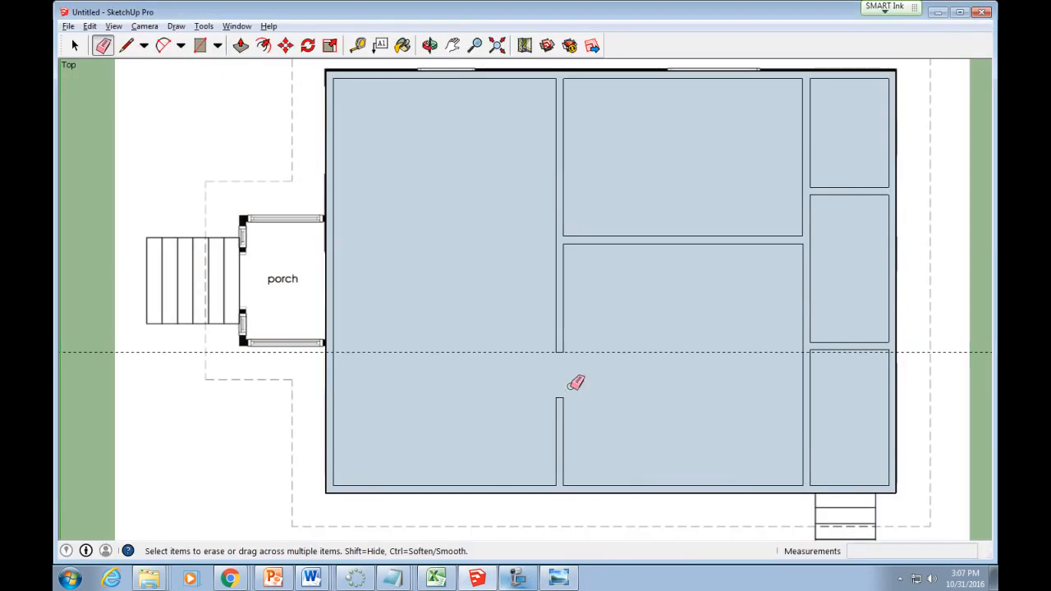
- Mark the opening with lines and a guide, then erase the wall segment between lower middle and right rooms
left_click(124, 45)
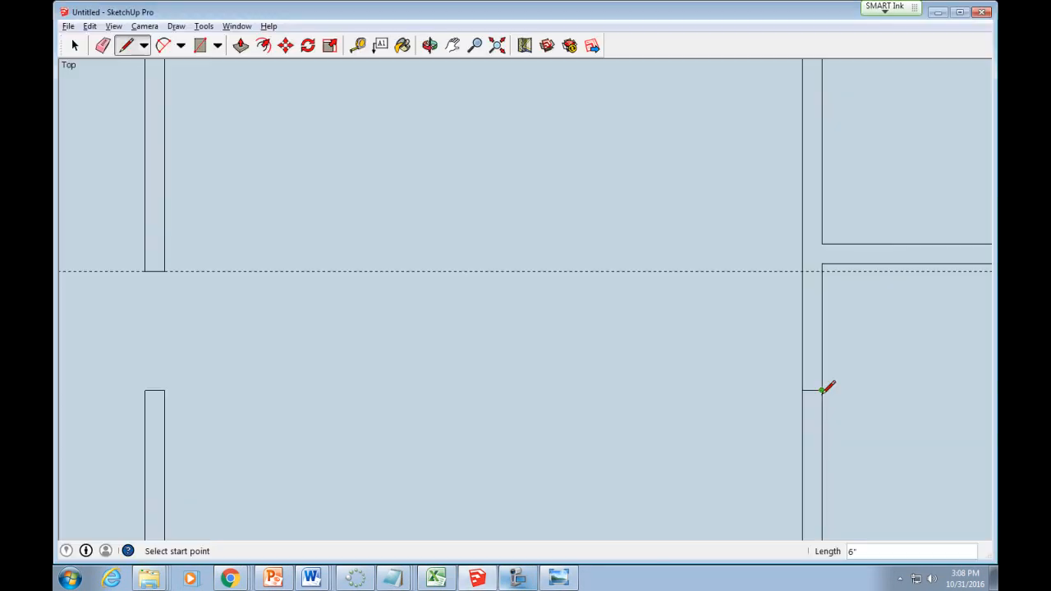
left_click(358, 45)
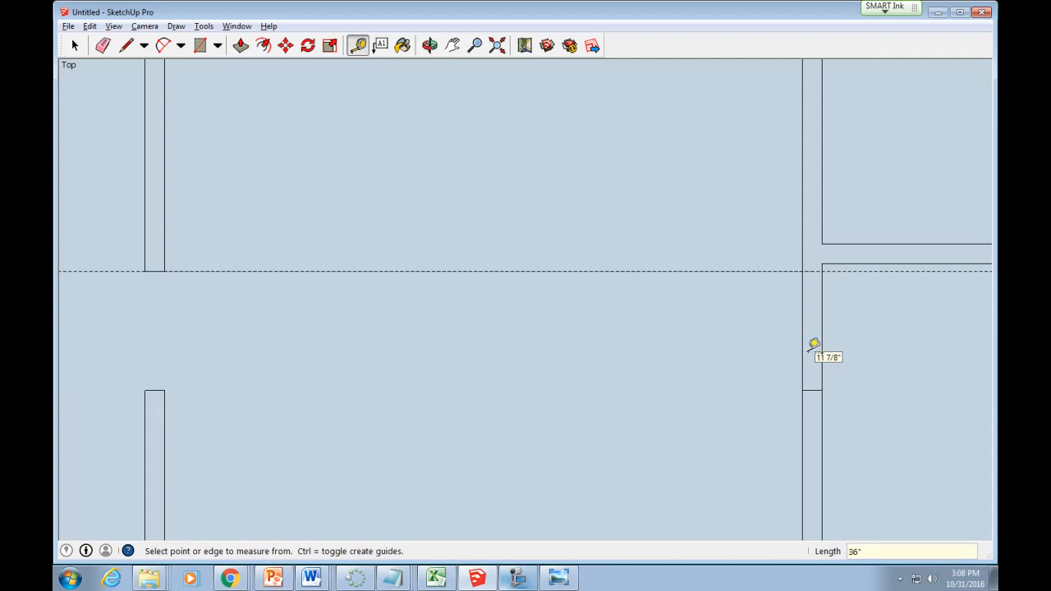
left_click(125, 45)
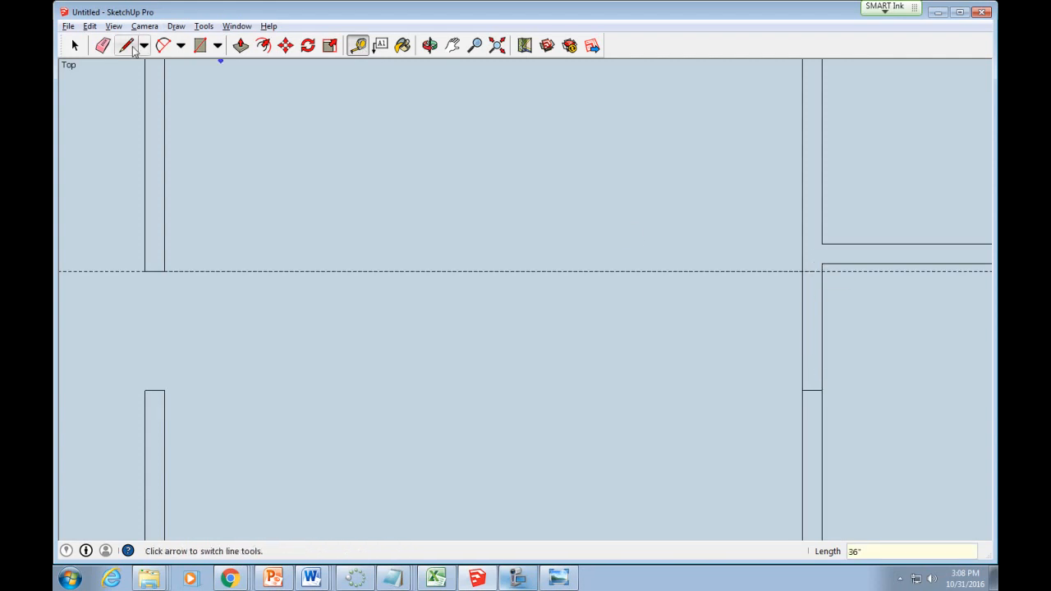
left_click(125, 45)
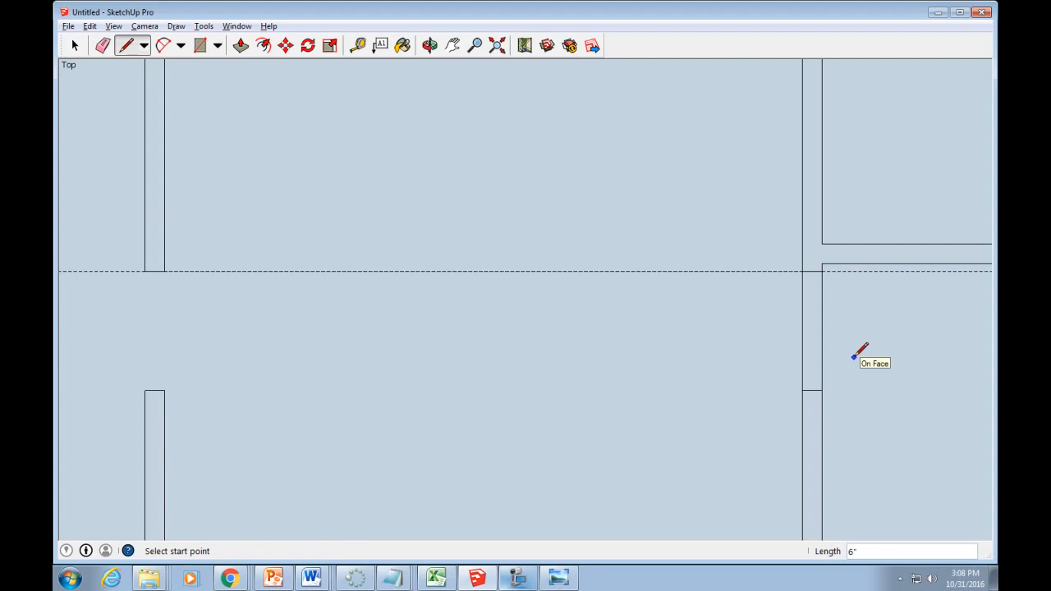
left_click(102, 45)
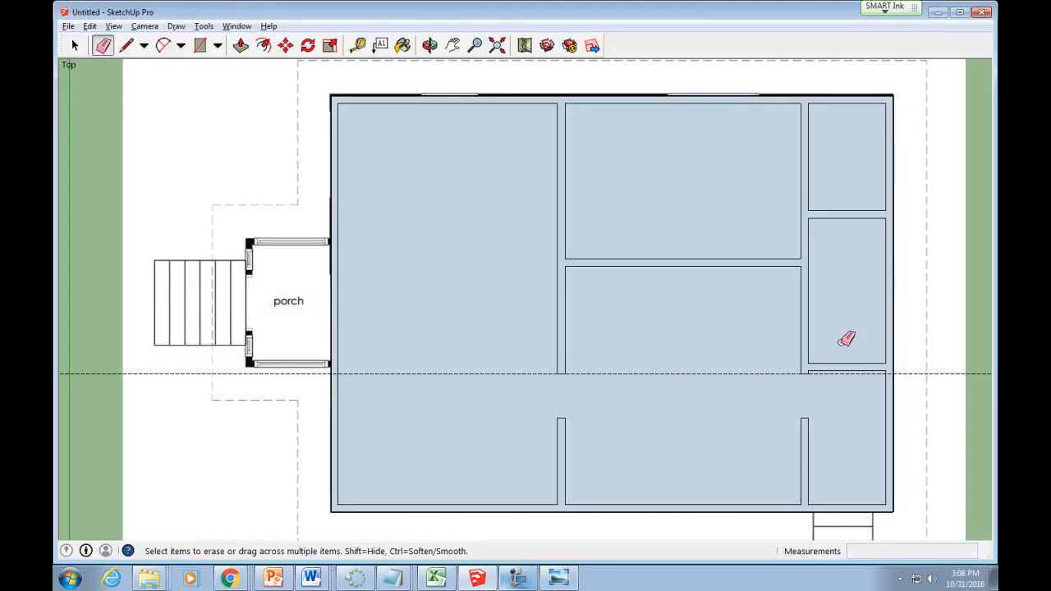
mouse_move(819, 356)
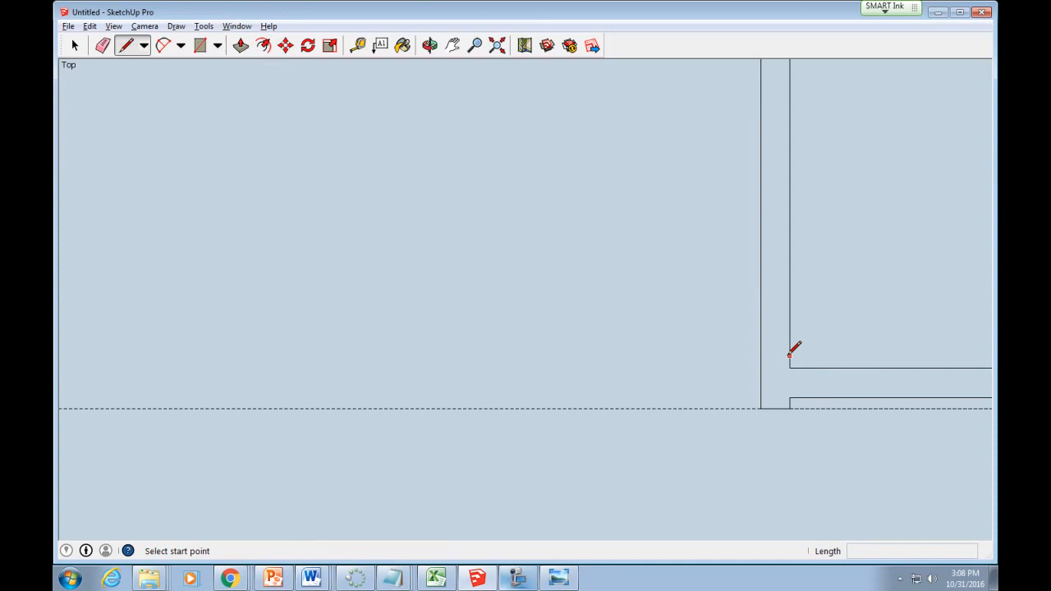
- Mark and erase doorway gaps between the two middle rooms and in the right-side room walls
left_click(358, 45)
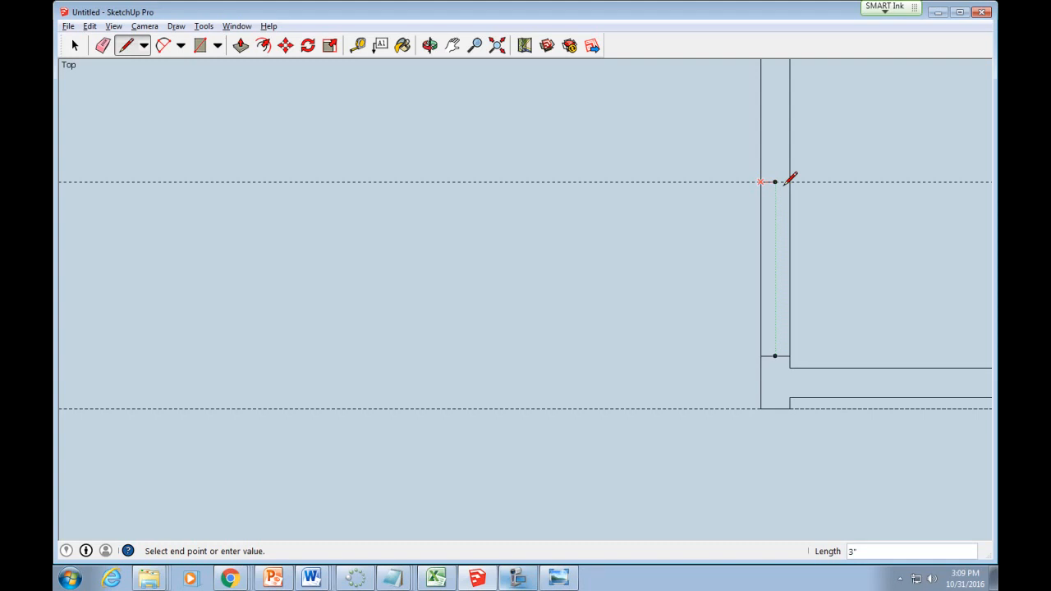
left_click(102, 46)
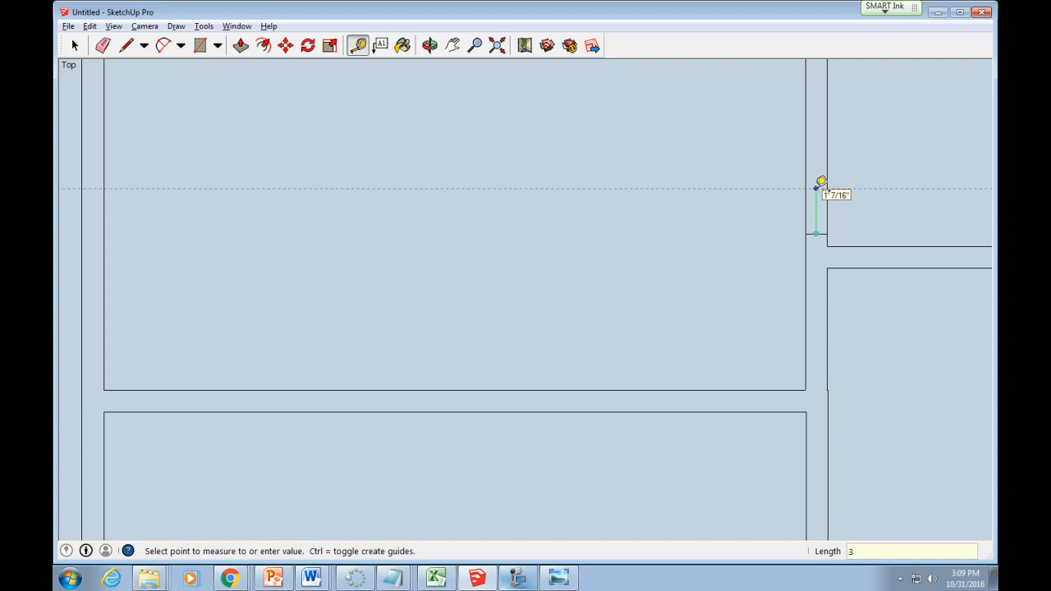
left_click(124, 45)
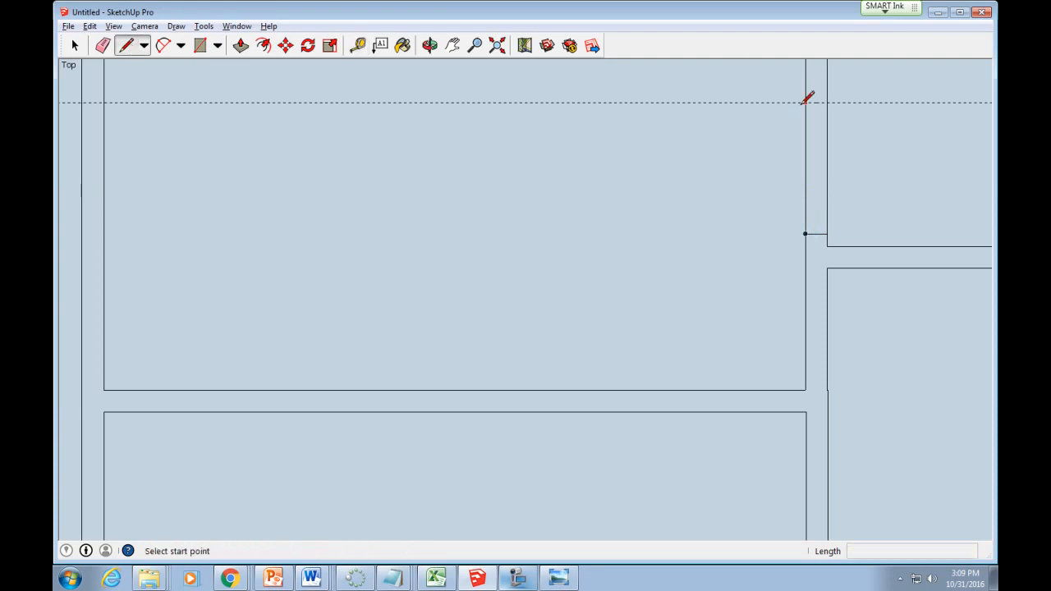
left_click(102, 45)
type("36\"")
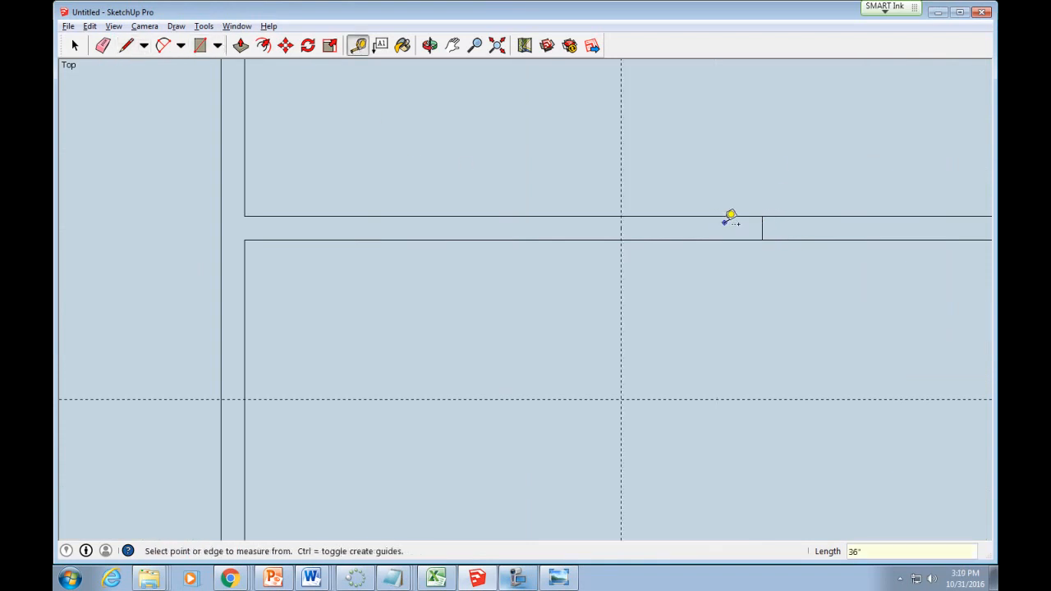
left_click(125, 45)
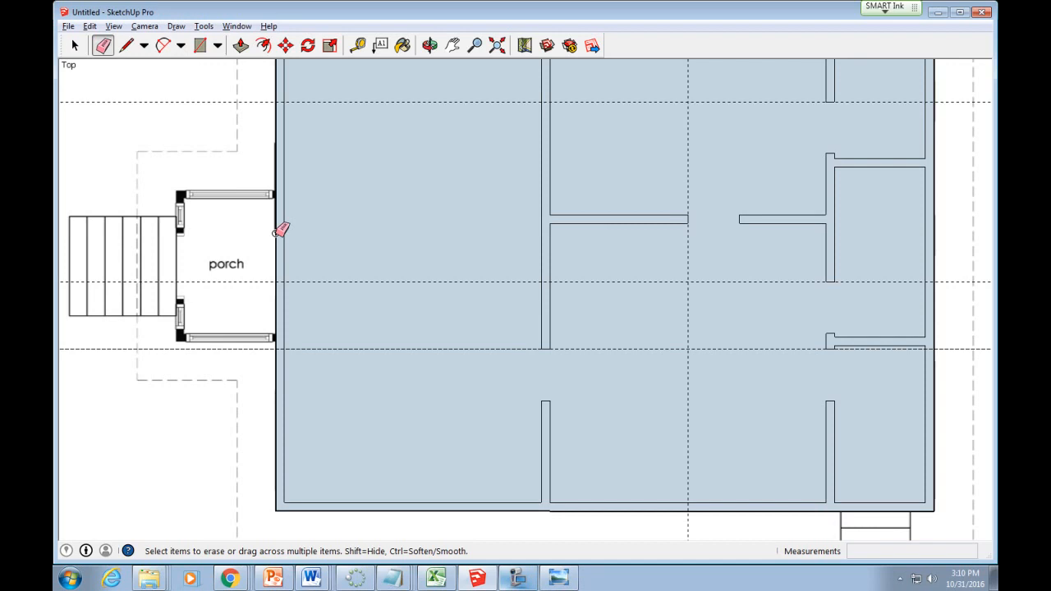
- Delete the room floor faces, leaving only wall outlines over the plan image
left_click(125, 46)
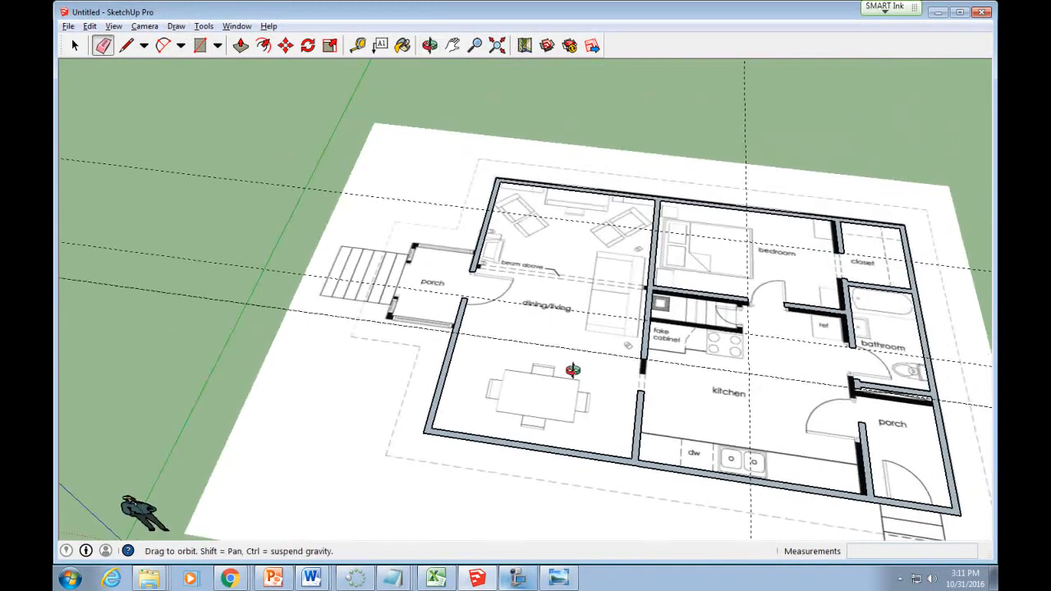
- Push/Pull the wall strips up 8 feet and orbit to inspect the raised walls
left_click(241, 45)
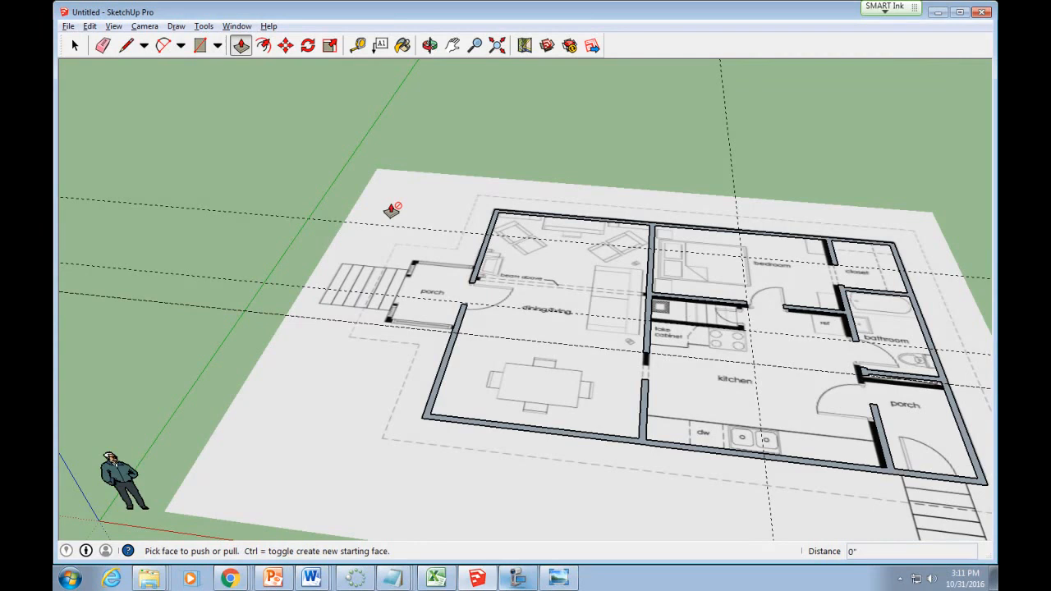
left_click_drag(390, 209, 427, 382)
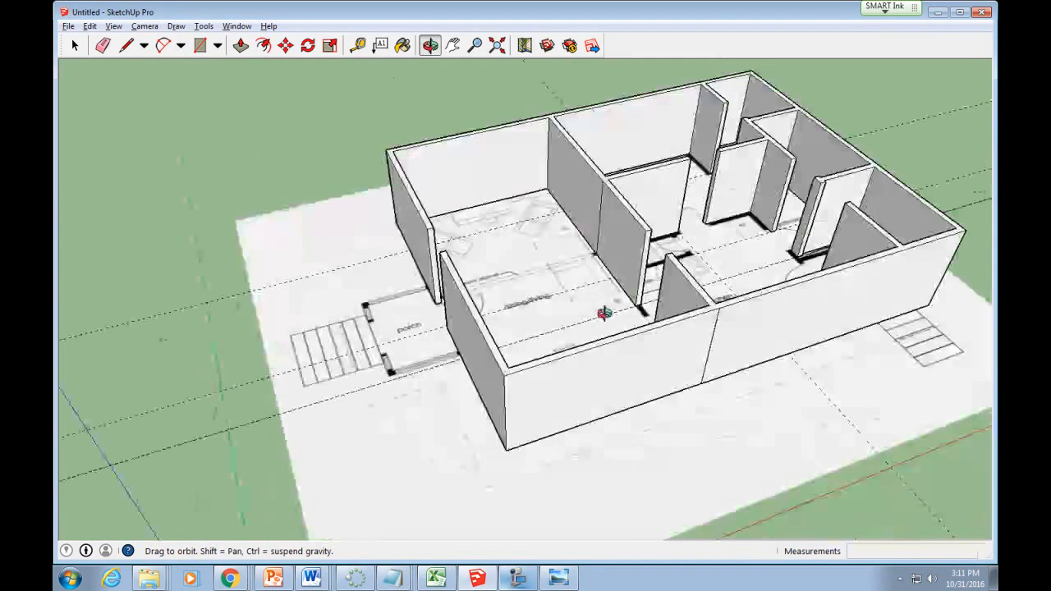
left_click_drag(604, 314, 443, 254)
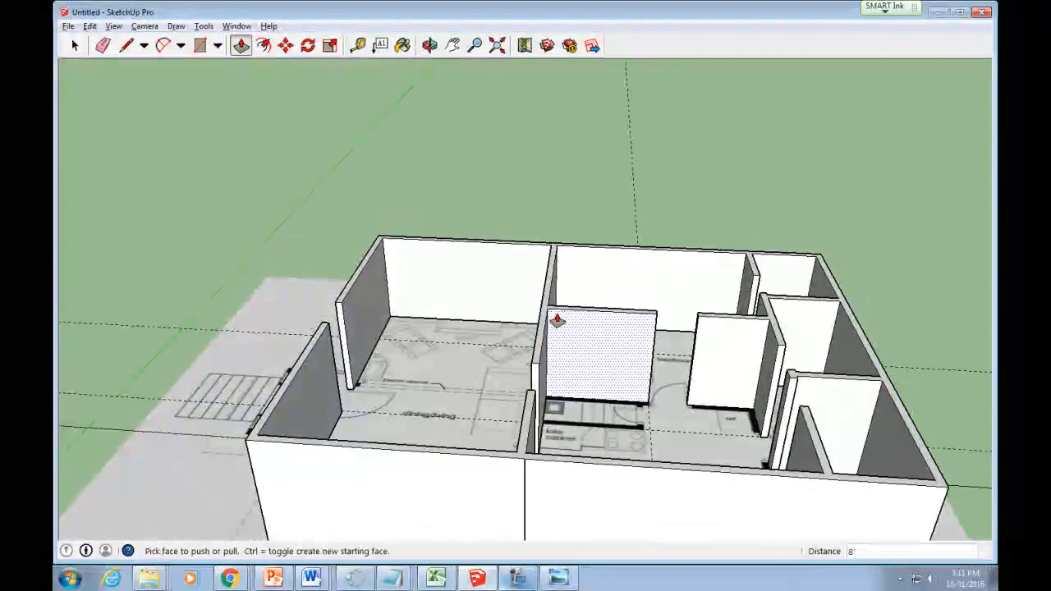
- Switch the camera to the standard Top view of the walled model
left_click(145, 25)
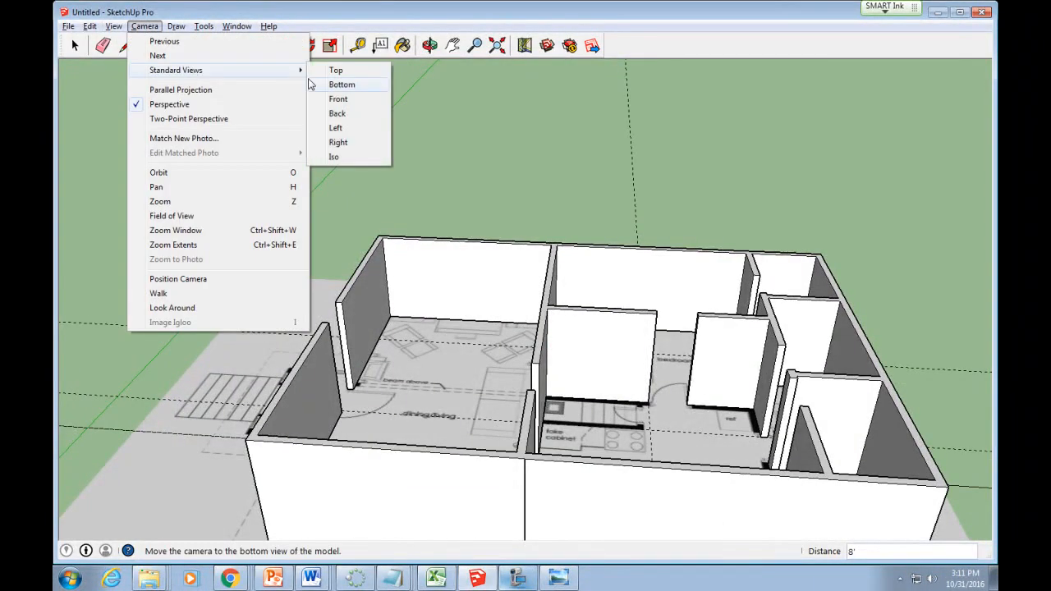
left_click(336, 70)
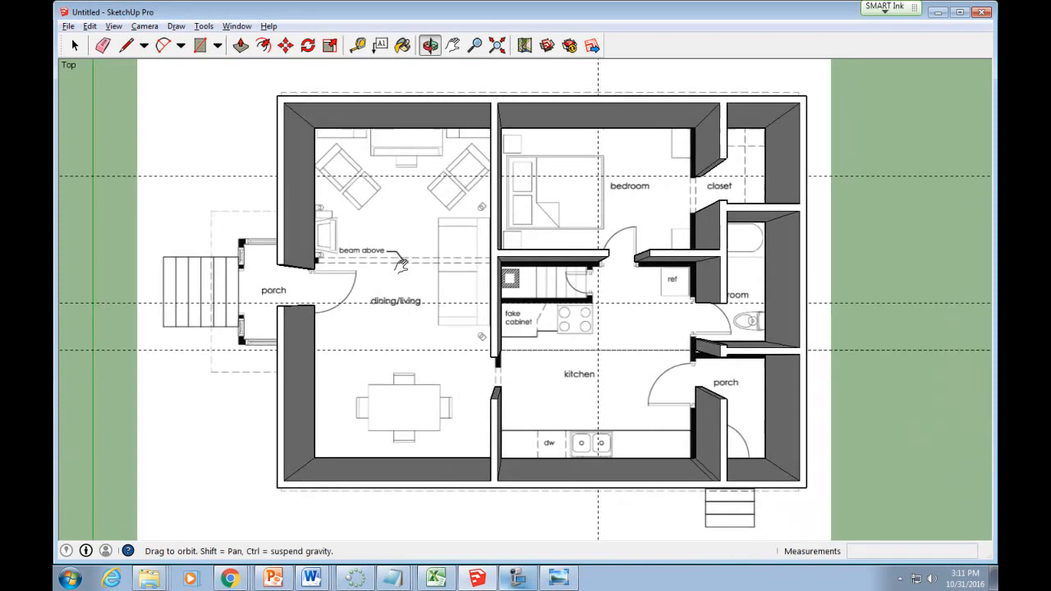